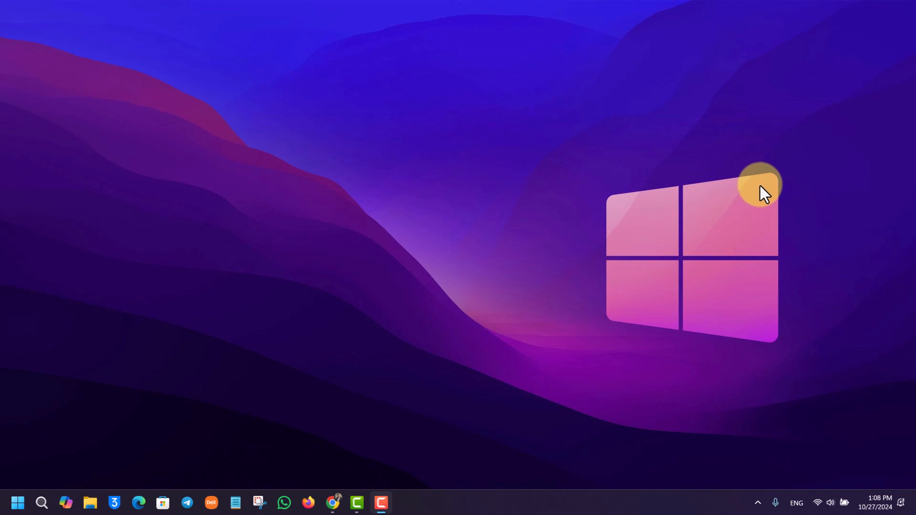
Bring up Chrome from the taskbar, showing the Spotify Web Player home page.
{"action": "left_click", "coordinate": [333, 507]}
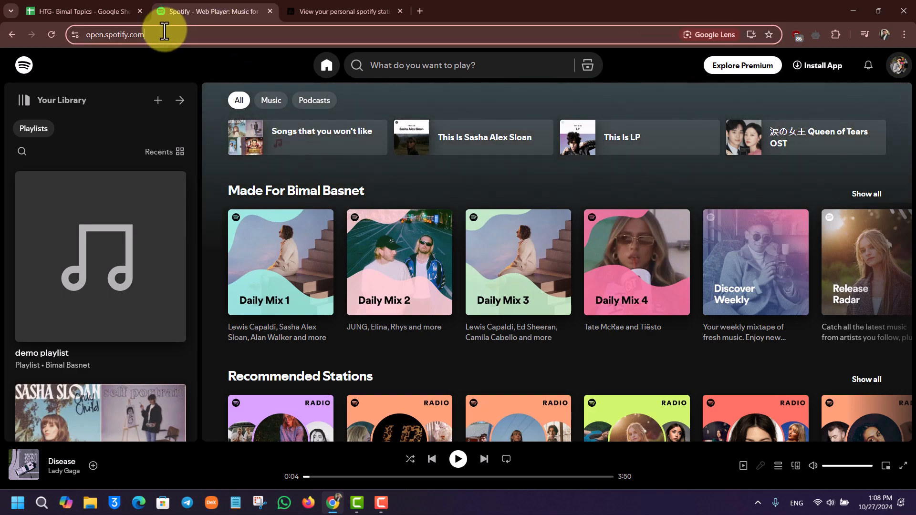
{"action": "scroll", "scroll_direction": "down", "scroll_amount": 3}
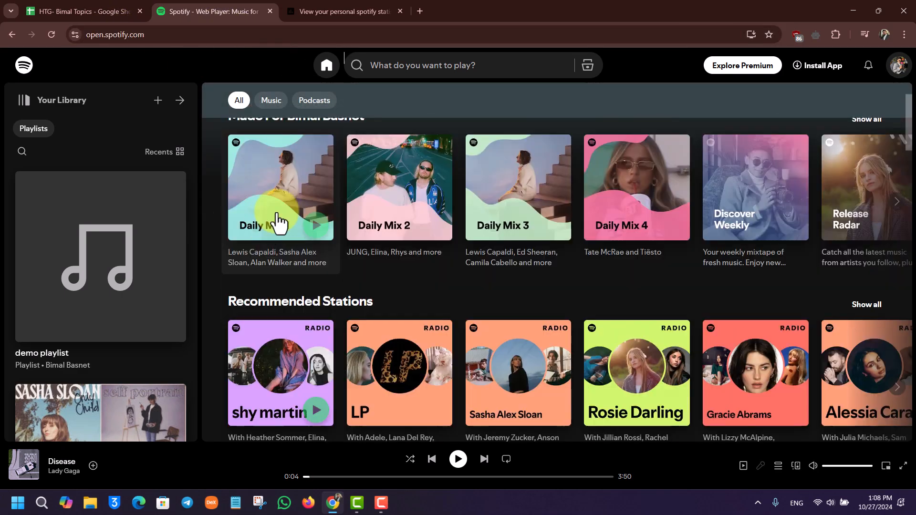
{"action": "scroll", "scroll_direction": "down", "scroll_amount": 3}
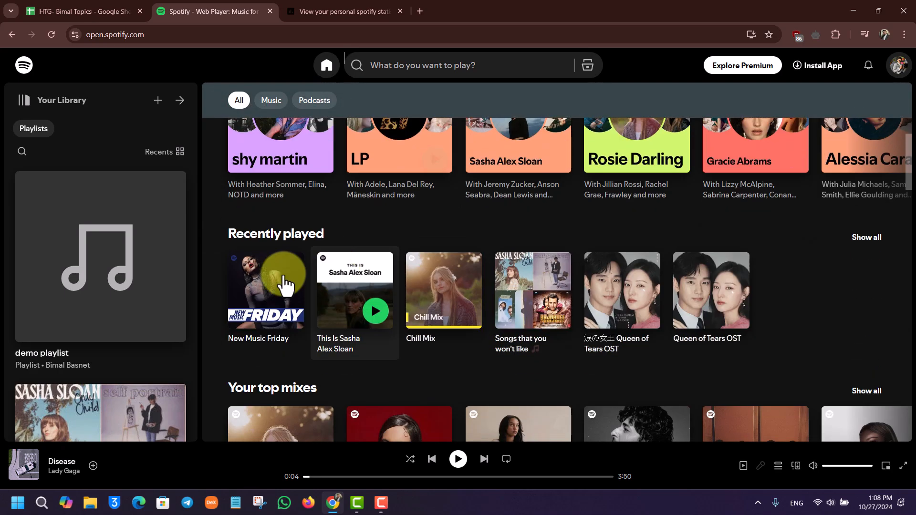
{"action": "scroll", "scroll_direction": "down", "scroll_amount": 3}
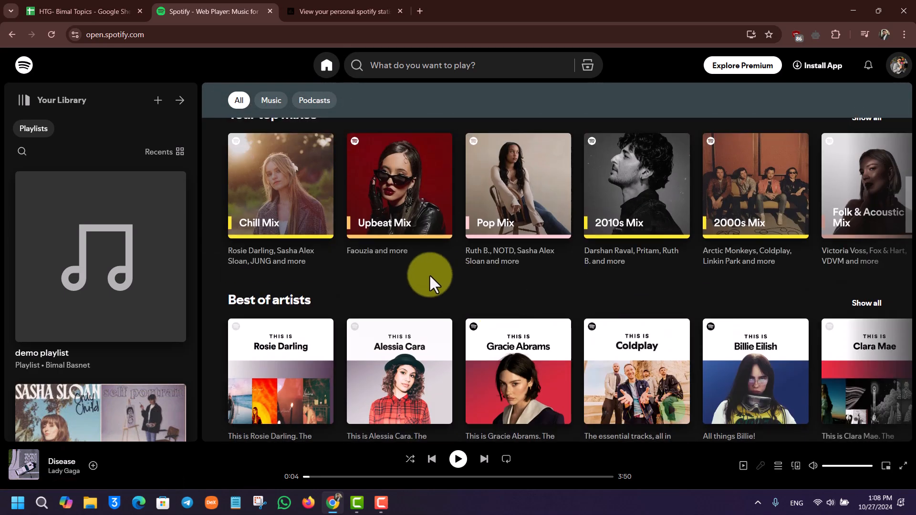
{"action": "scroll", "scroll_direction": "down", "scroll_amount": 3}
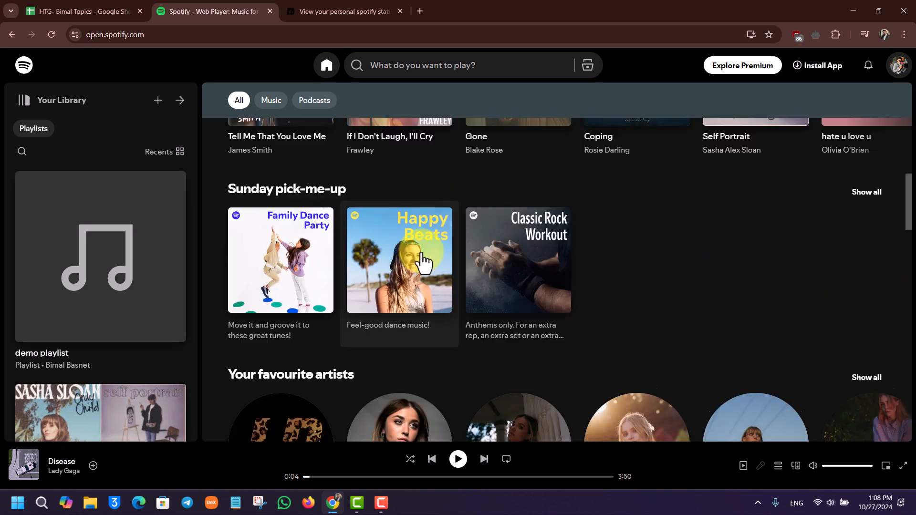
{"action": "scroll", "scroll_direction": "up", "scroll_amount": 3}
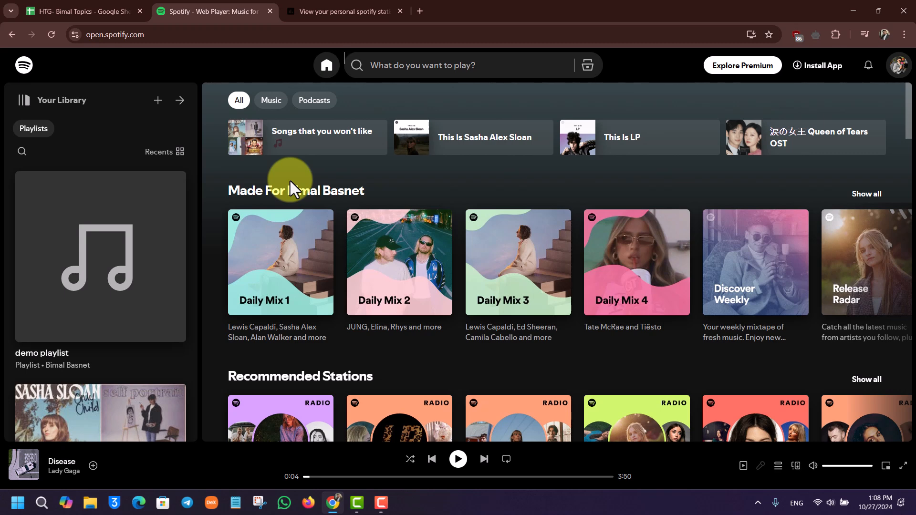
Go to Stats for Spotify and open Top Artists from the Account menu.
{"action": "left_click", "coordinate": [341, 10]}
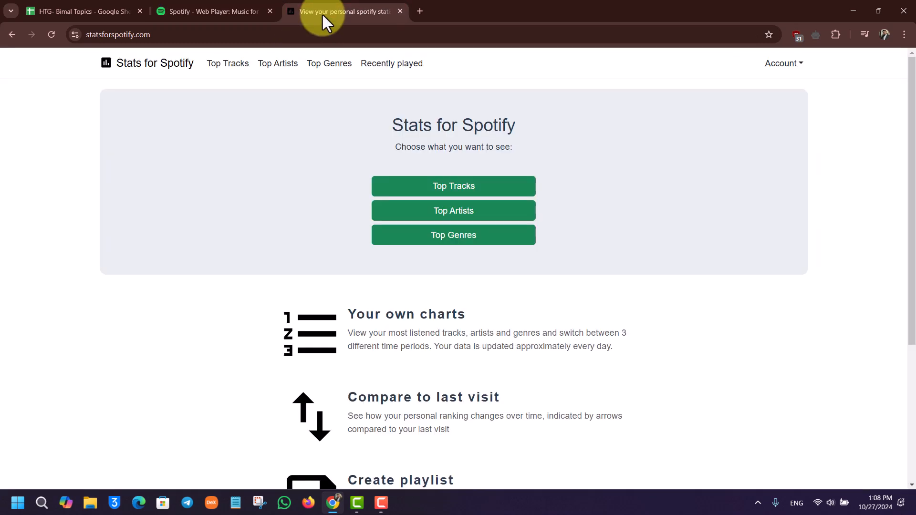
{"action": "mouse_move", "coordinate": [137, 44]}
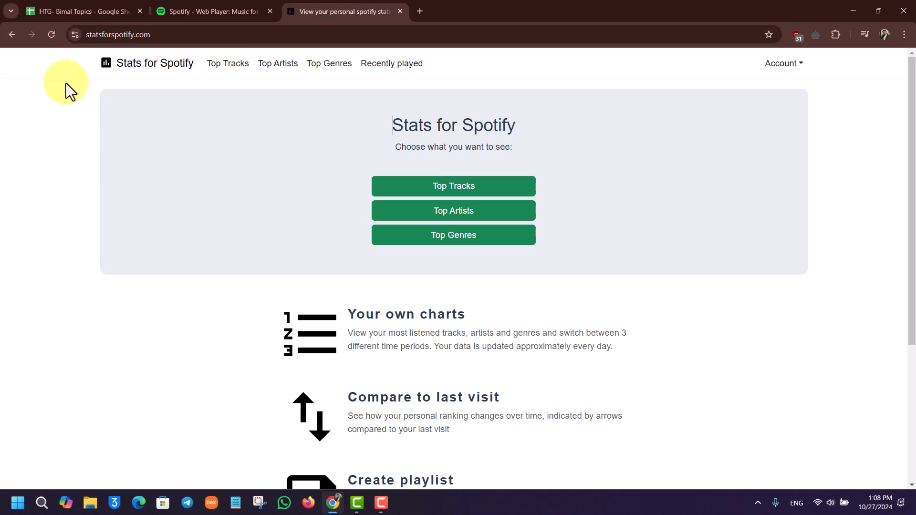
{"action": "mouse_move", "coordinate": [281, 39]}
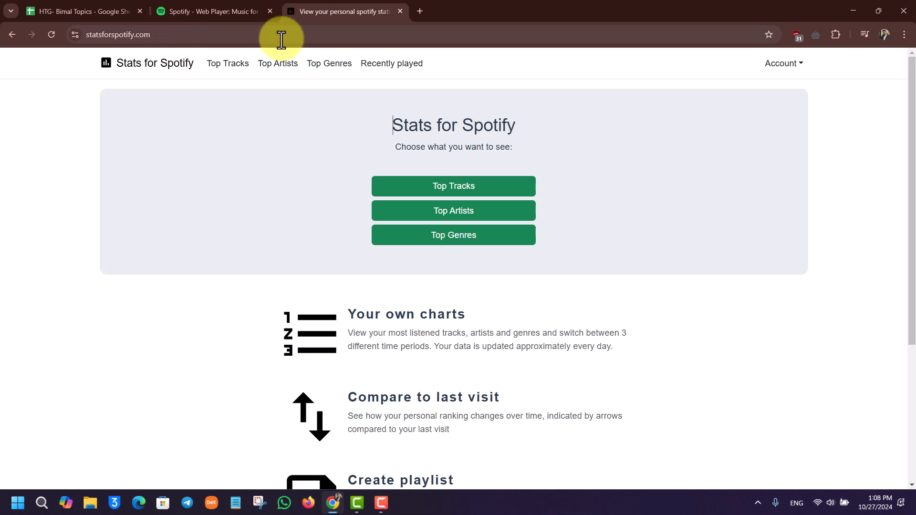
{"action": "left_click", "coordinate": [783, 63]}
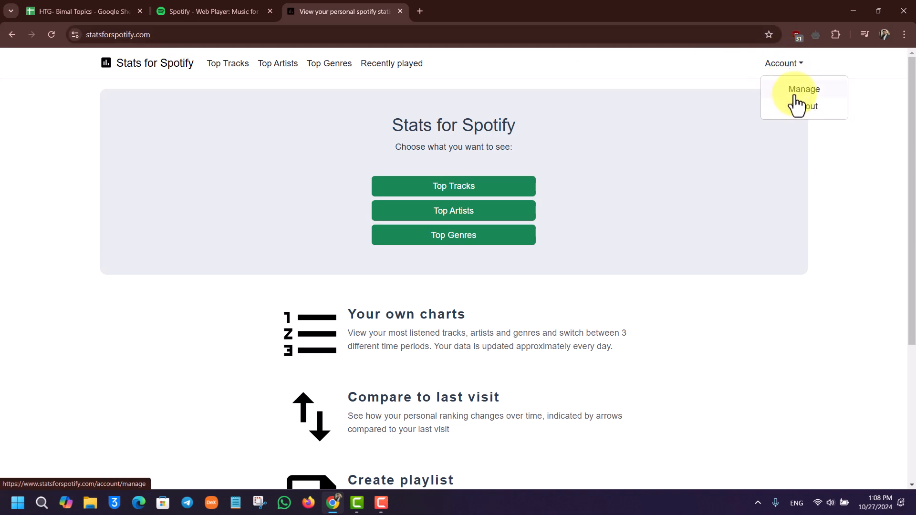
{"action": "mouse_move", "coordinate": [863, 126]}
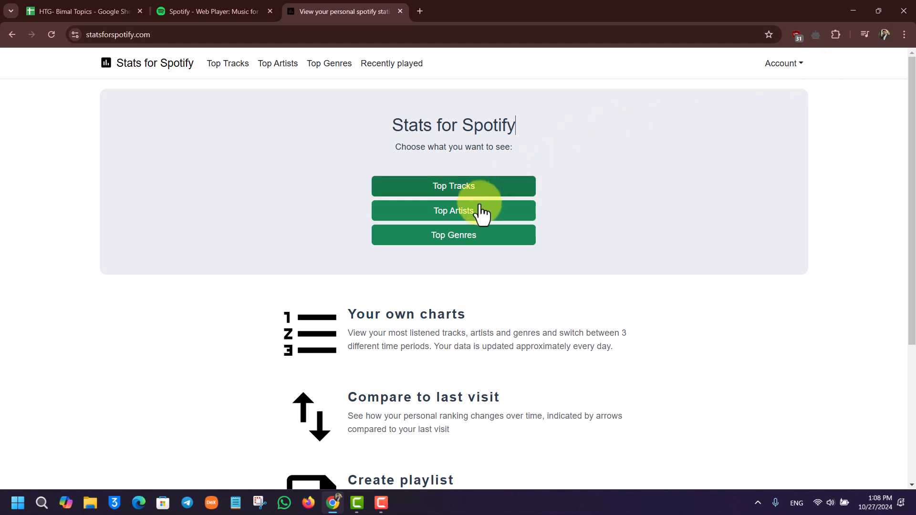
{"action": "mouse_move", "coordinate": [491, 226]}
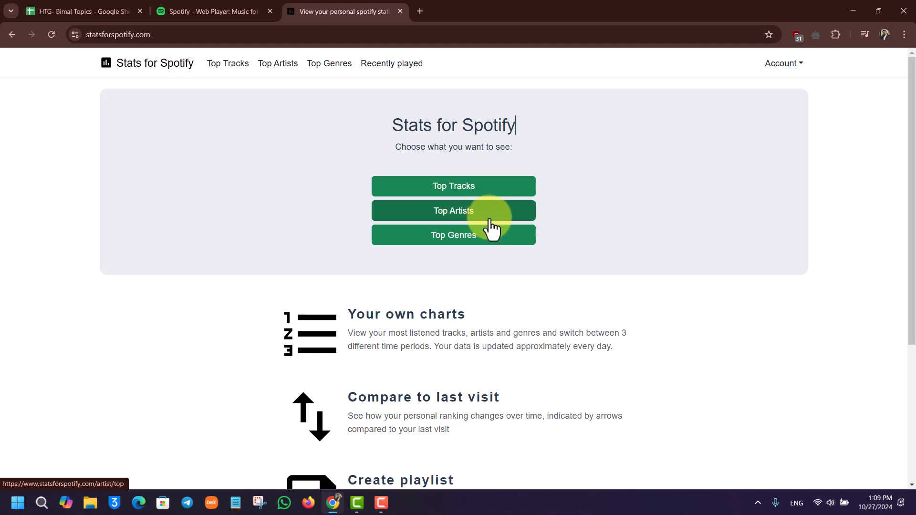
{"action": "mouse_move", "coordinate": [228, 63]}
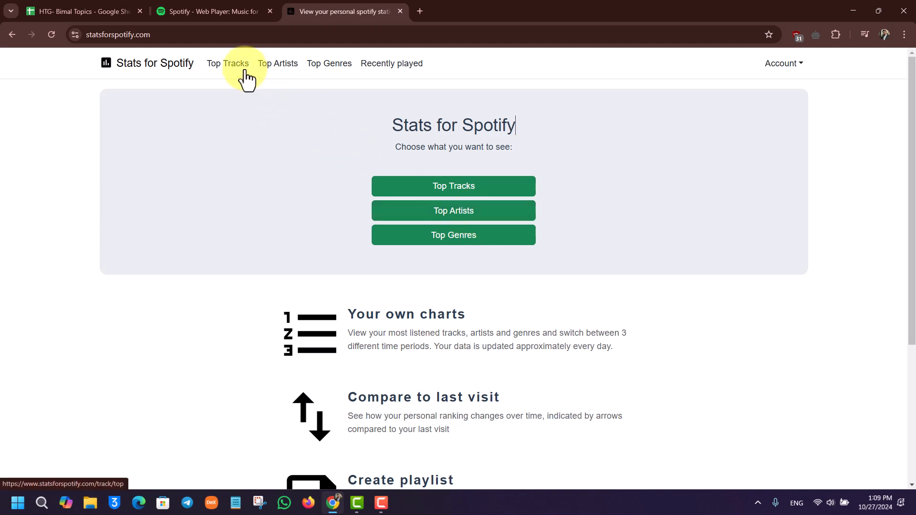
{"action": "mouse_move", "coordinate": [392, 63]}
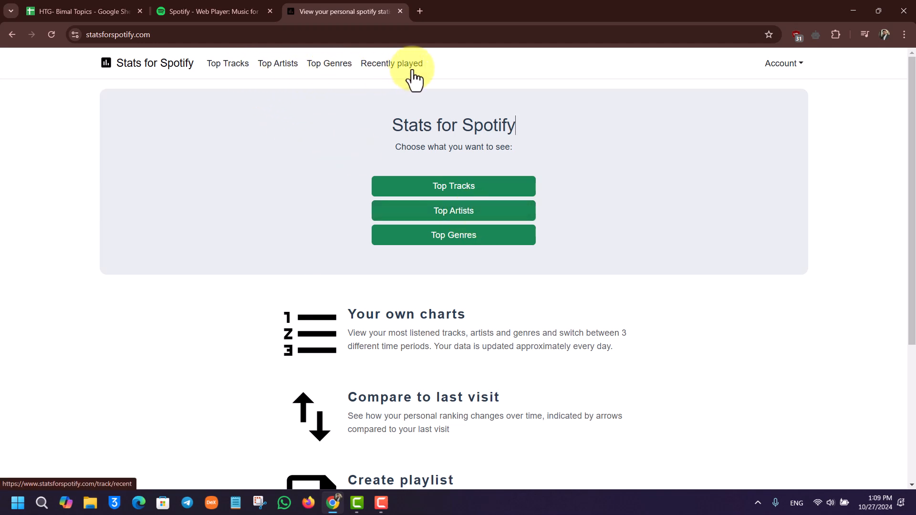
{"action": "mouse_move", "coordinate": [275, 105]}
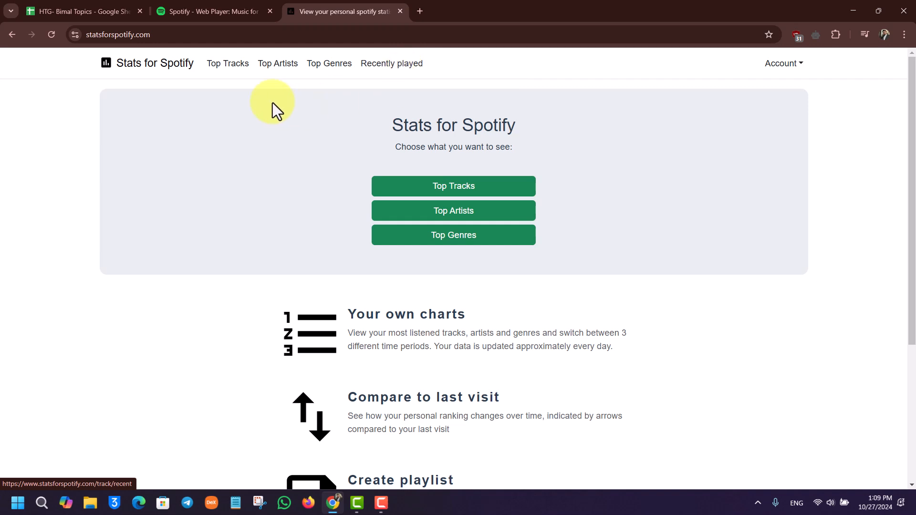
{"action": "left_click", "coordinate": [453, 211]}
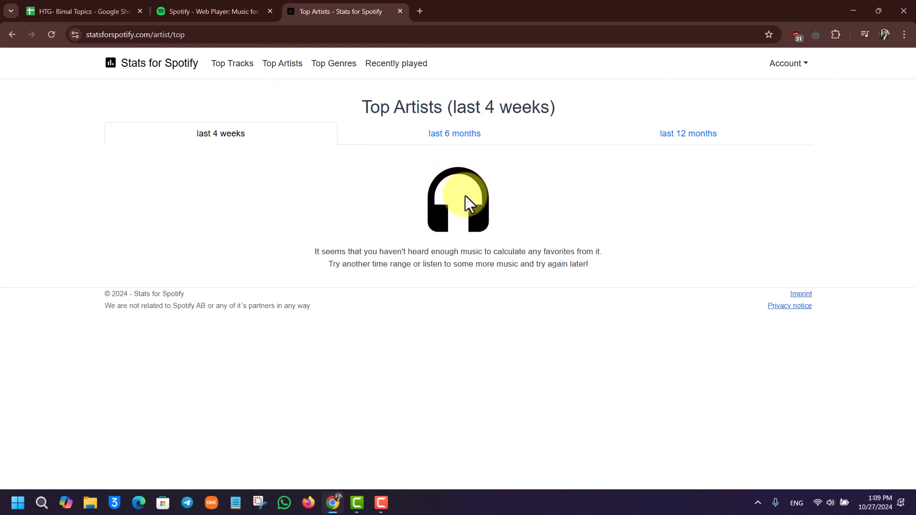
Browse the 12-month top artists list, then show the 6-month ranking led by Ruth B.
{"action": "left_click", "coordinate": [454, 134]}
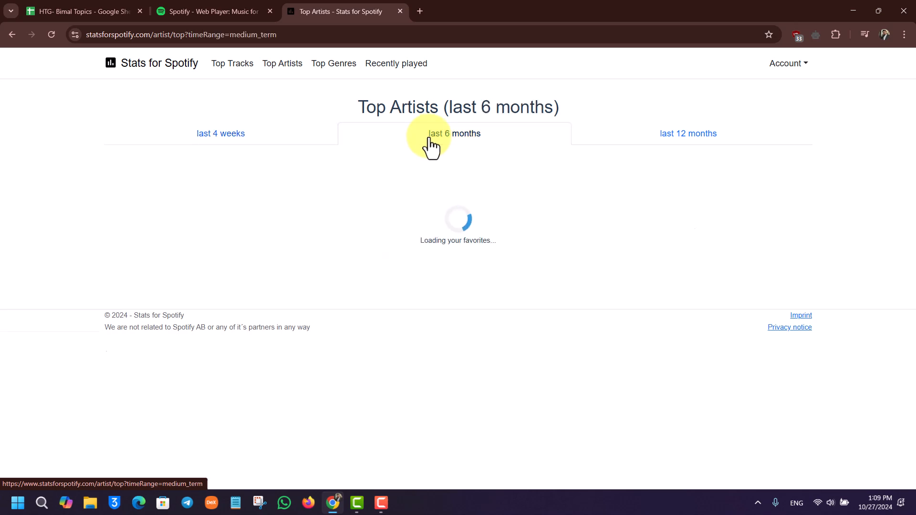
{"action": "left_click", "coordinate": [688, 133]}
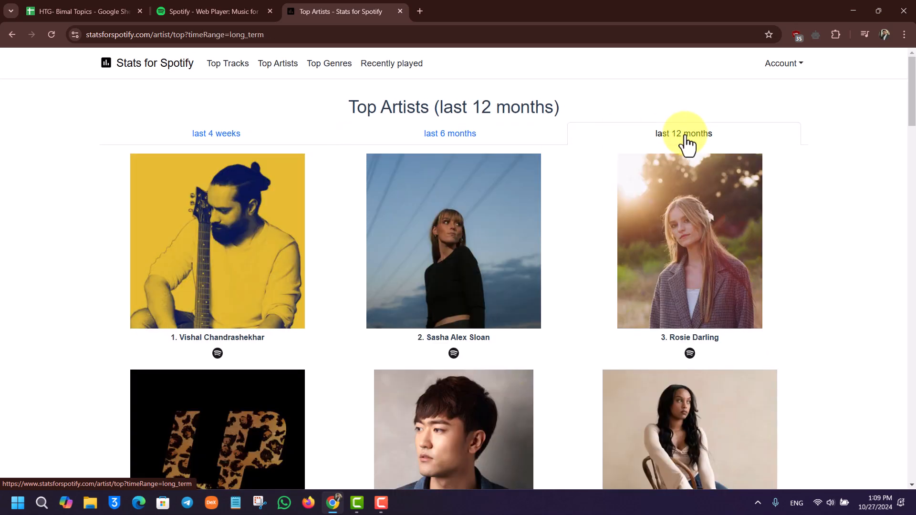
{"action": "scroll", "scroll_direction": "down", "scroll_amount": 3}
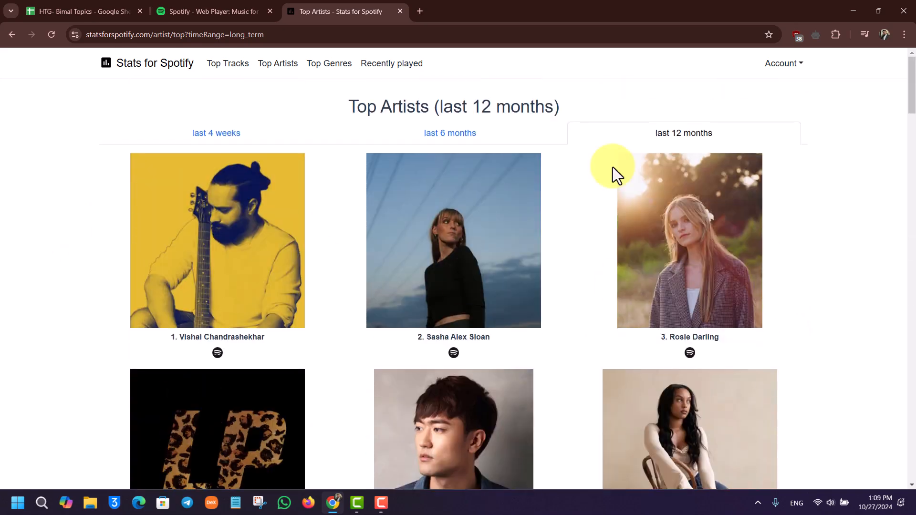
{"action": "scroll", "scroll_direction": "down", "scroll_amount": 3}
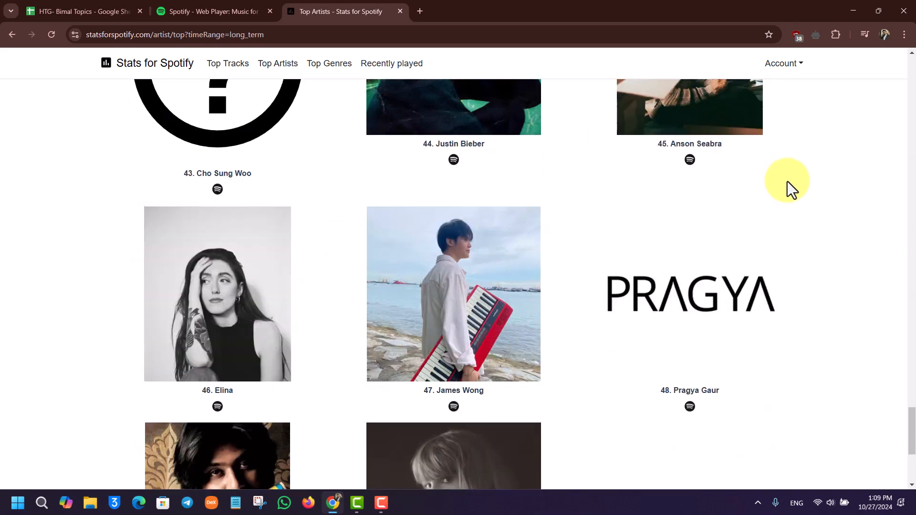
{"action": "scroll", "scroll_direction": "down", "scroll_amount": 3}
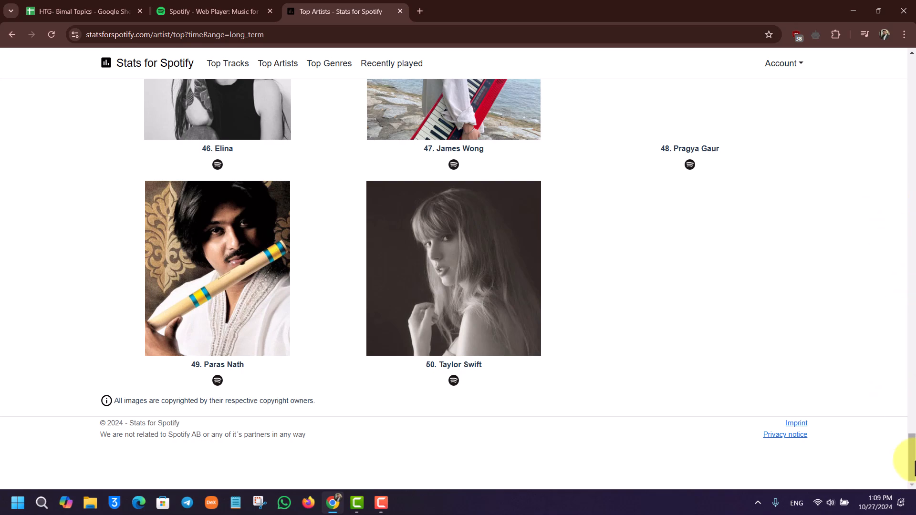
{"action": "scroll", "scroll_direction": "up", "scroll_amount": 3}
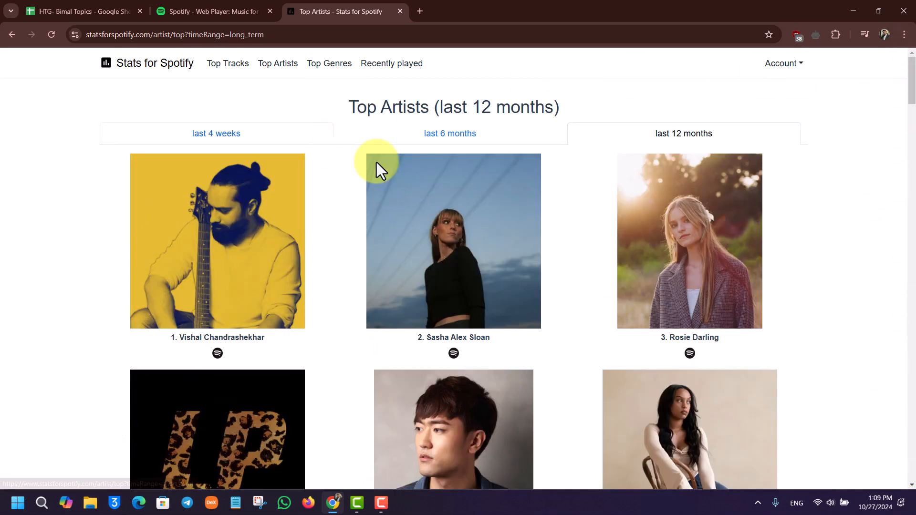
{"action": "left_click", "coordinate": [450, 134]}
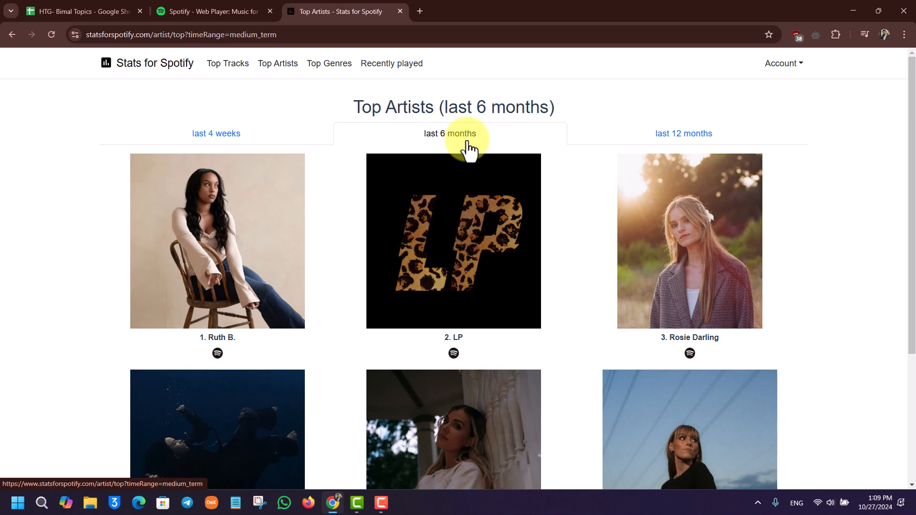
{"action": "mouse_move", "coordinate": [870, 222]}
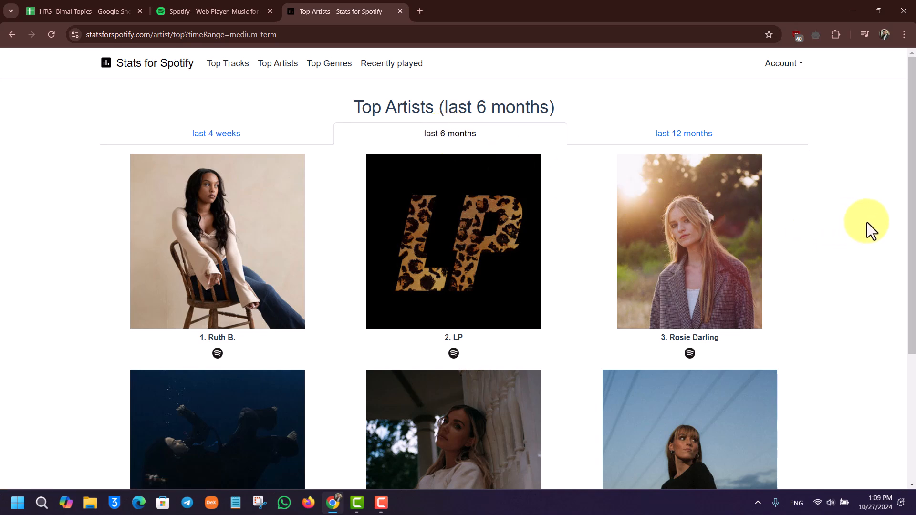
{"action": "scroll", "scroll_direction": "down", "scroll_amount": 3}
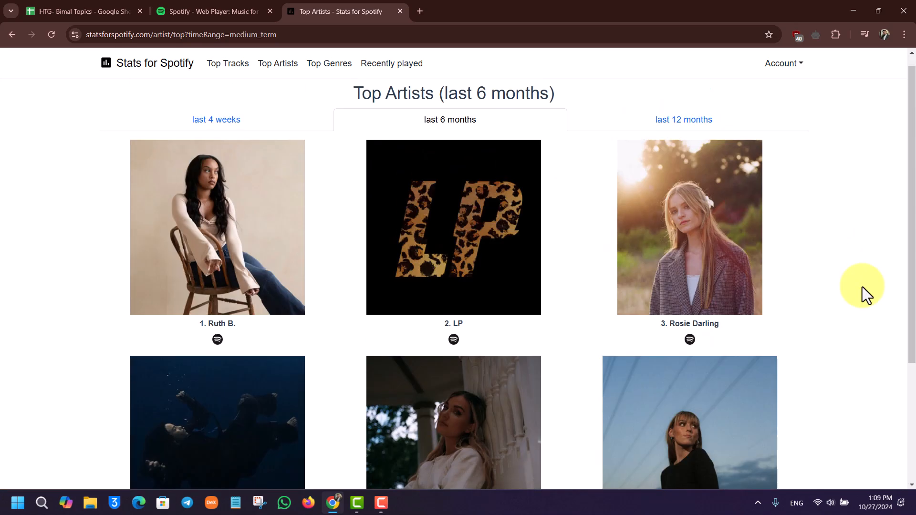